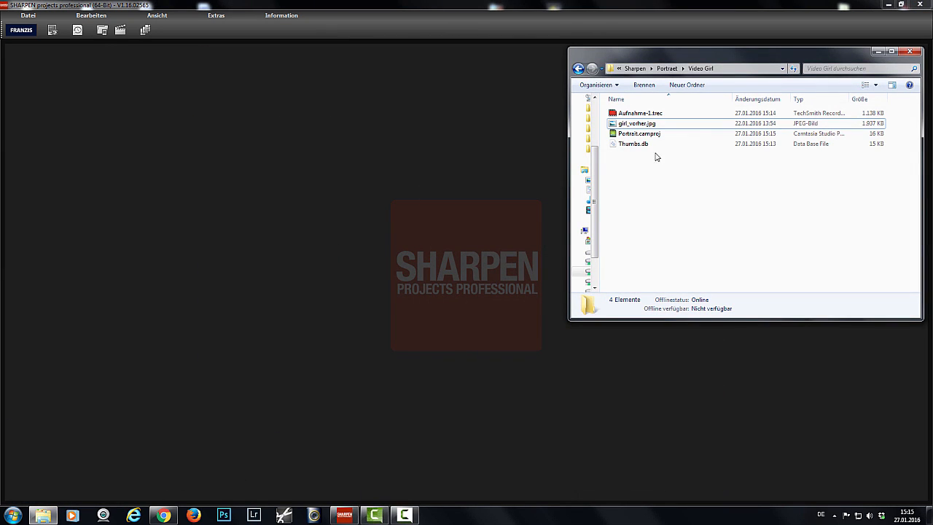
Open girl_vorher.jpg from Windows Explorer in SHARPEN projects professional.
click(636, 123)
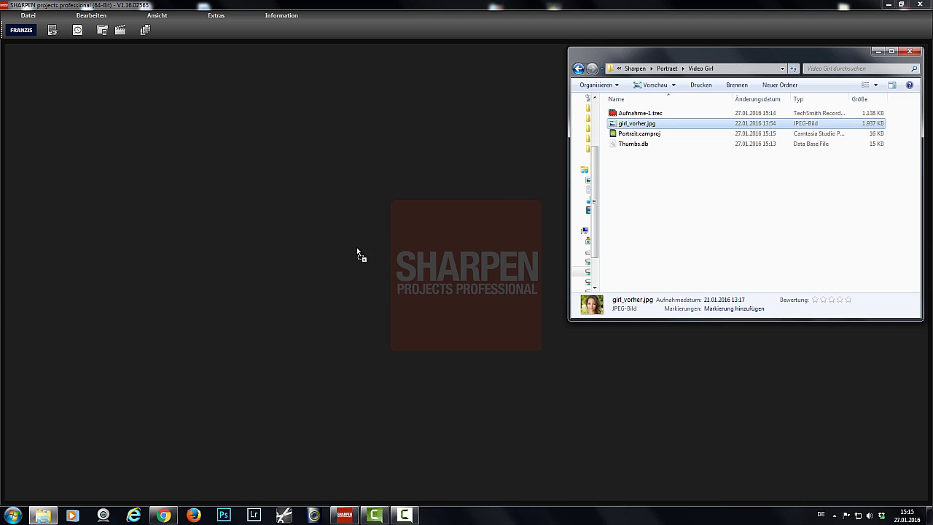
double_click(636, 123)
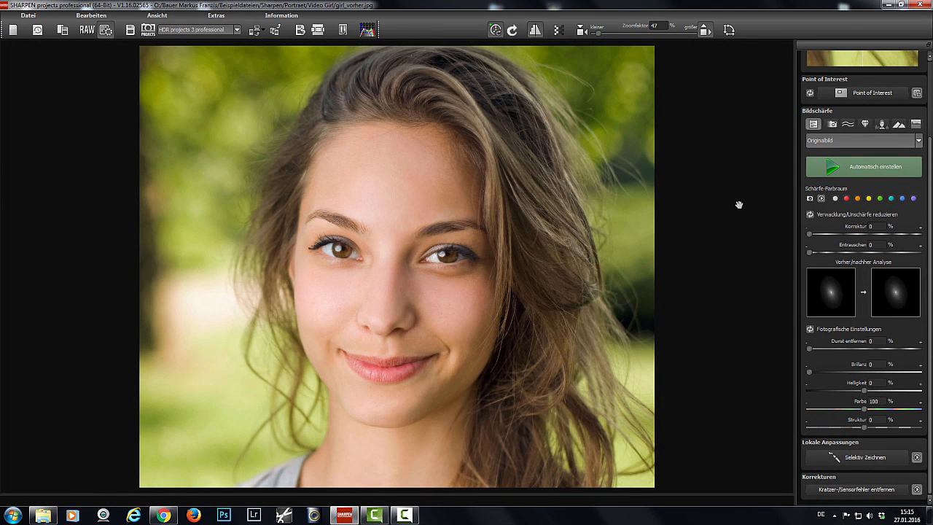
mouse_move(755, 204)
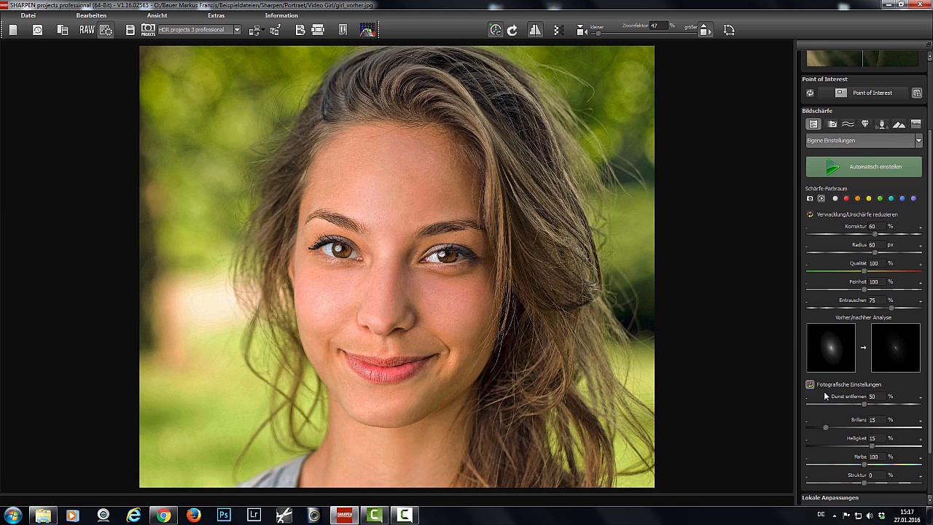
Fine-tune the Dunst entfernen and Brillanz sliders of the custom sharpening preset.
drag(863, 405, 826, 405)
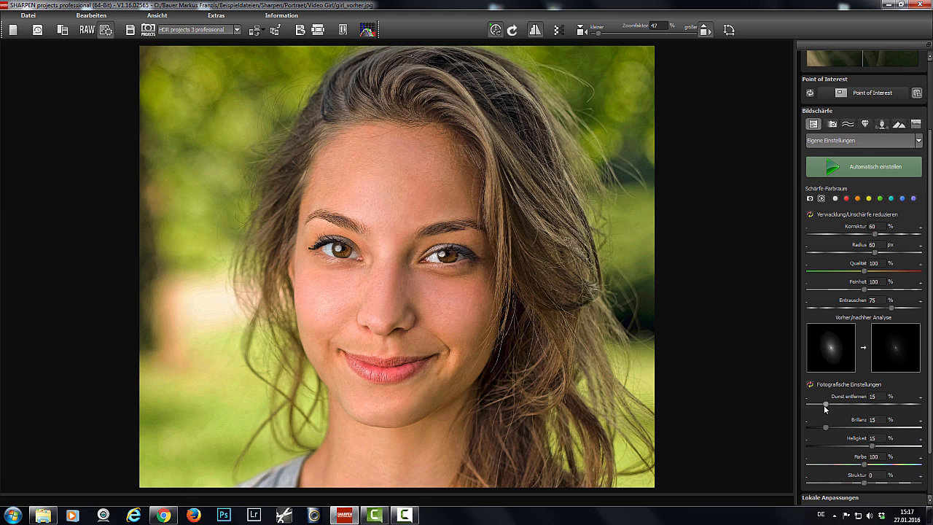
drag(825, 405, 815, 405)
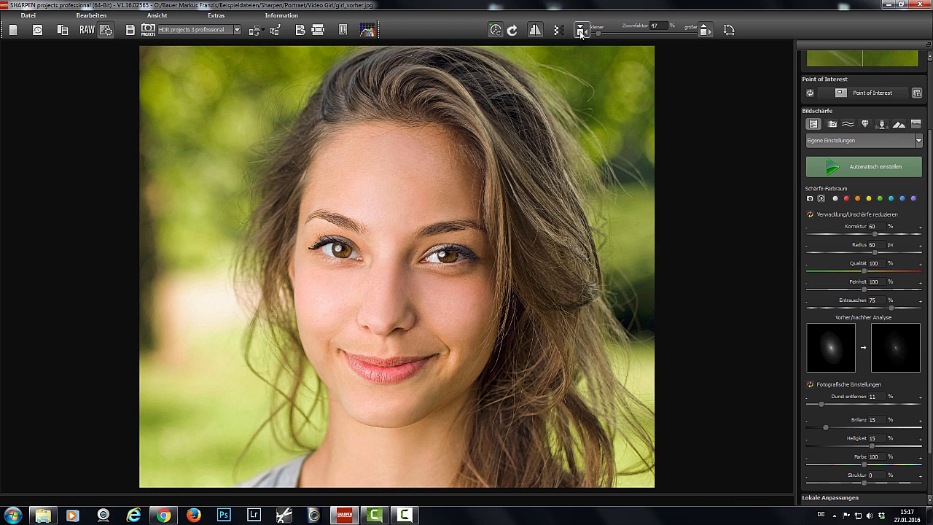
click(582, 29)
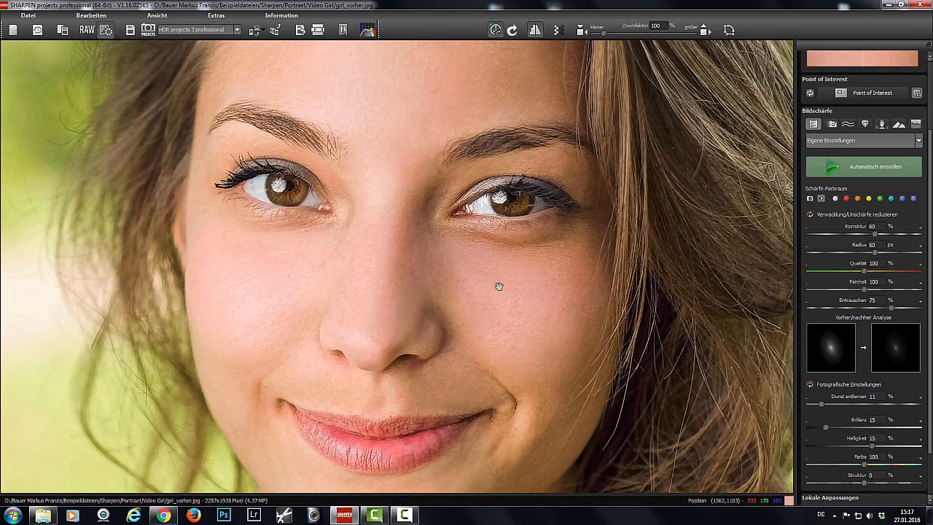
mouse_move(472, 309)
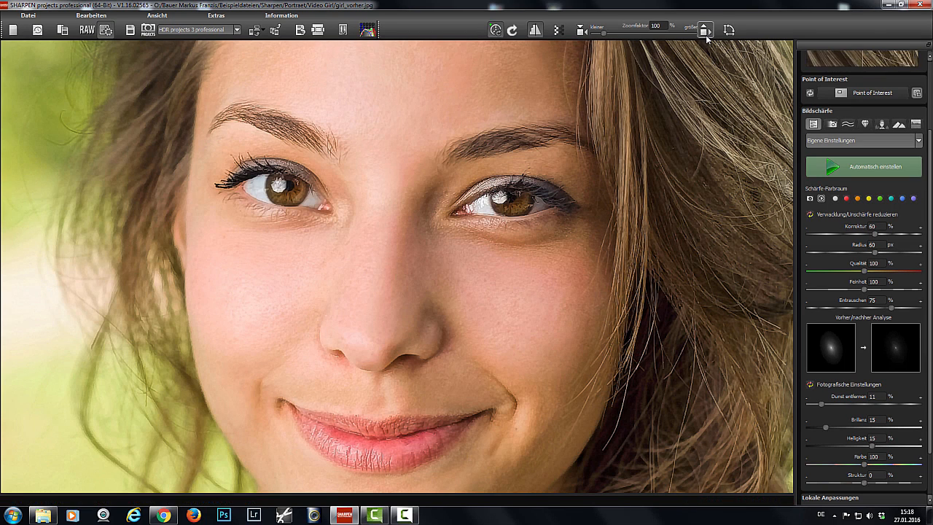
click(581, 29)
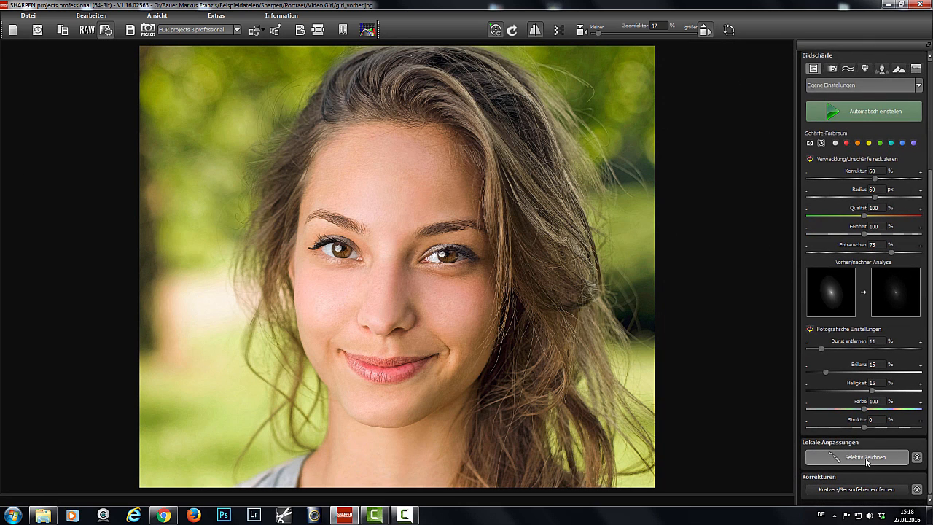
Enter Selektiv Zeichnen with the Originalbild mask enabled and the brush selected.
click(858, 458)
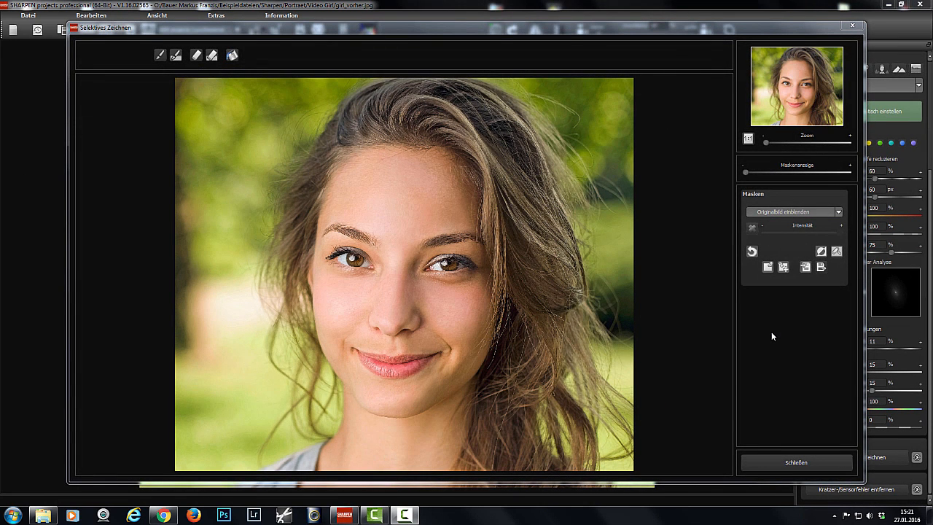
mouse_move(799, 312)
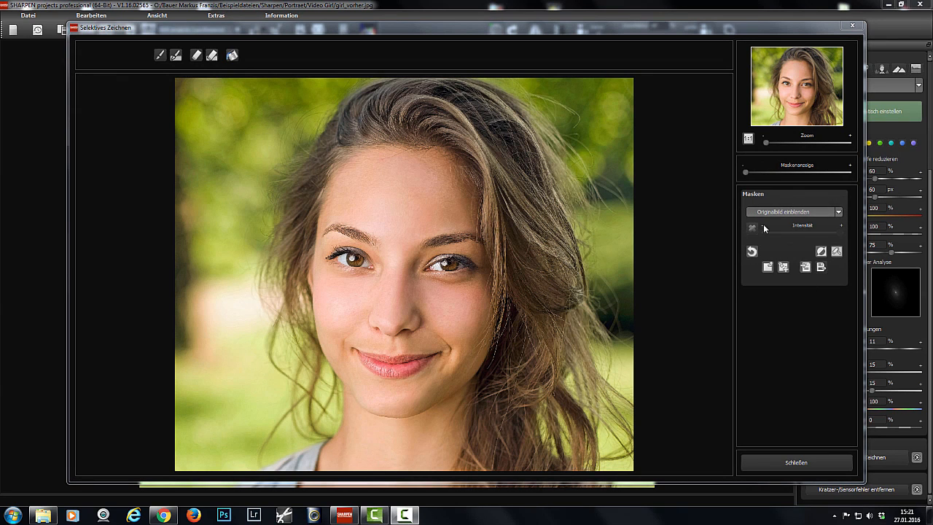
mouse_move(802, 326)
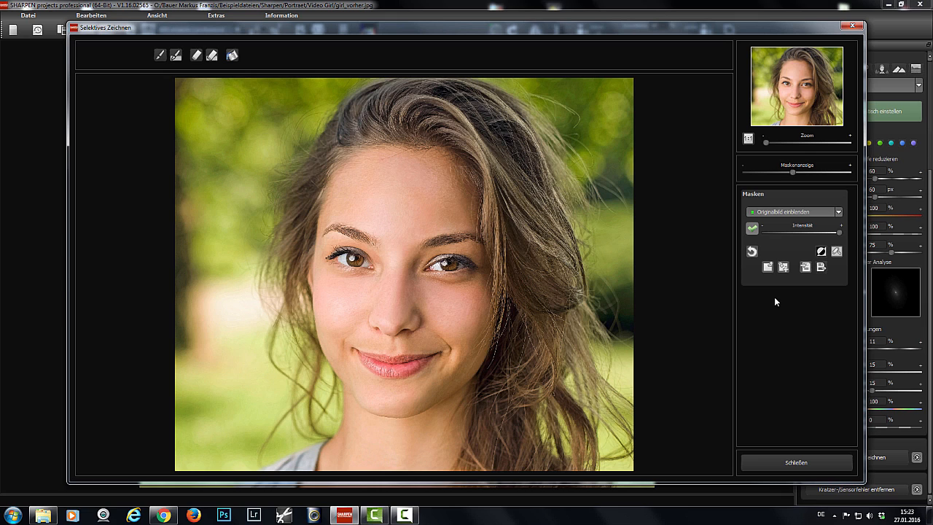
click(160, 56)
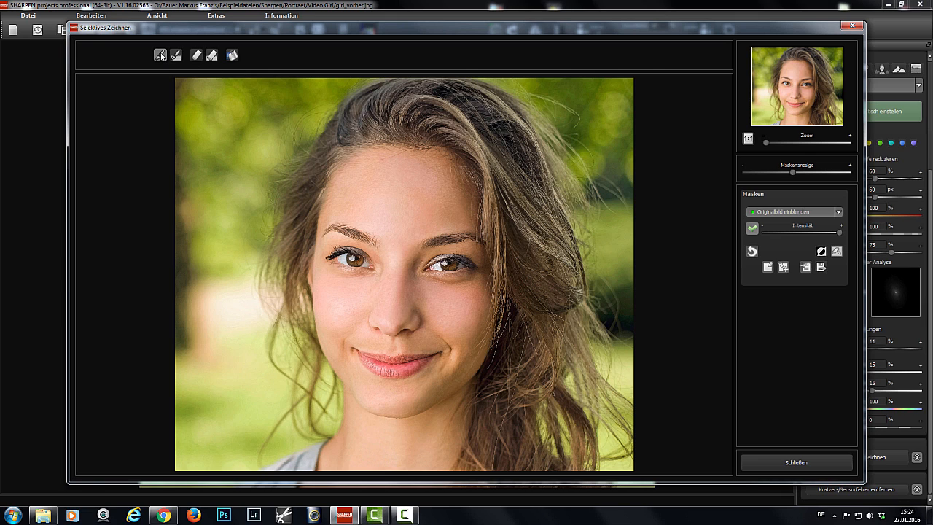
click(161, 55)
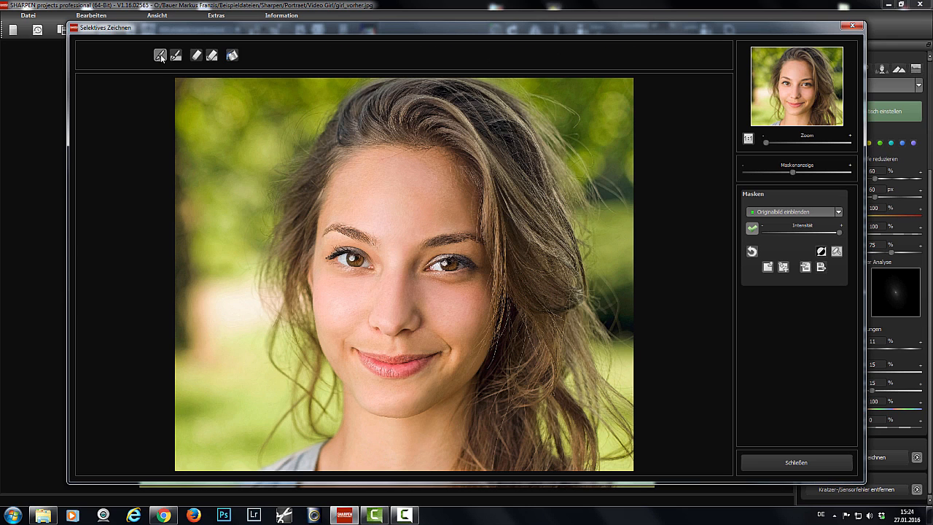
Paint the forehead, cheeks, nose and chin back to the original, sparing the eyes, and apply.
click(161, 56)
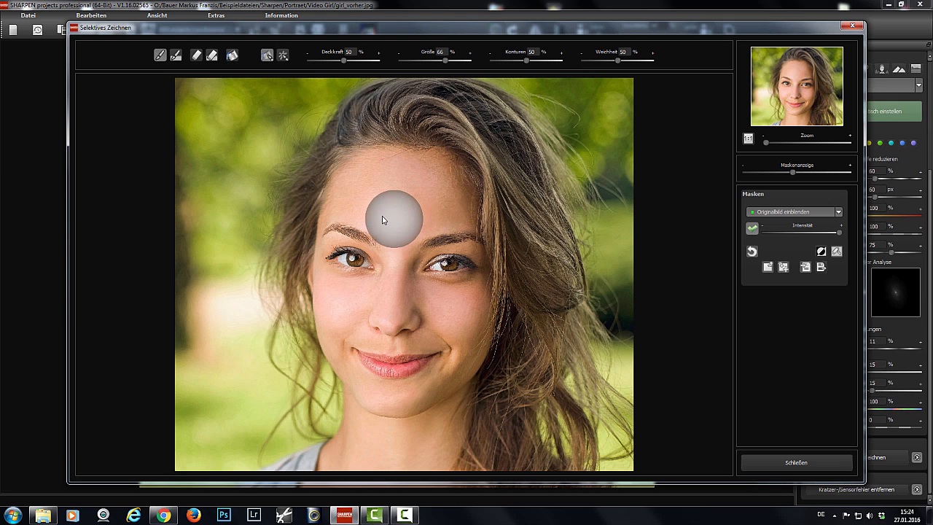
mouse_move(401, 202)
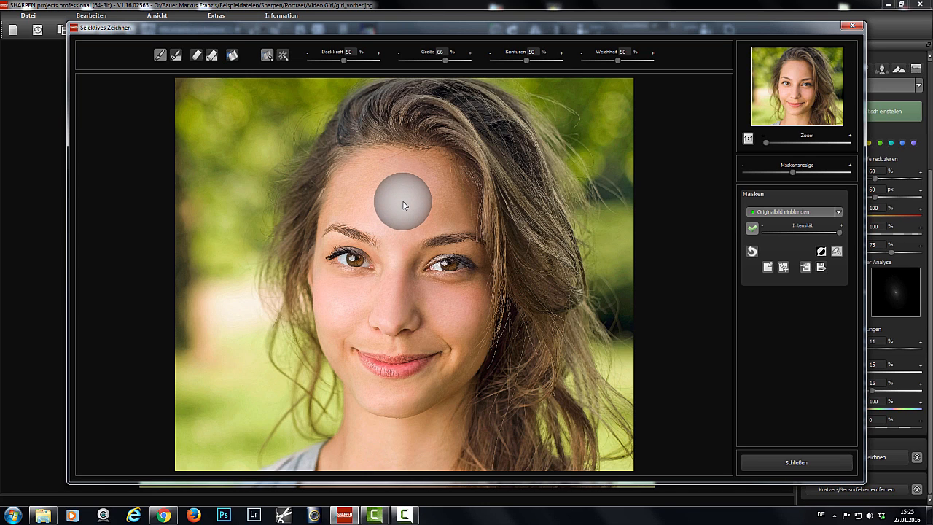
mouse_move(405, 219)
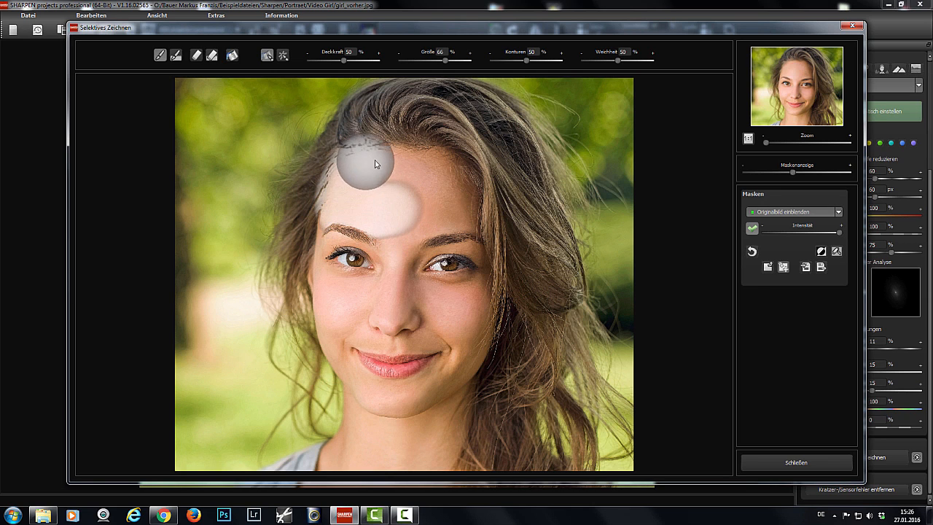
drag(368, 160, 449, 212)
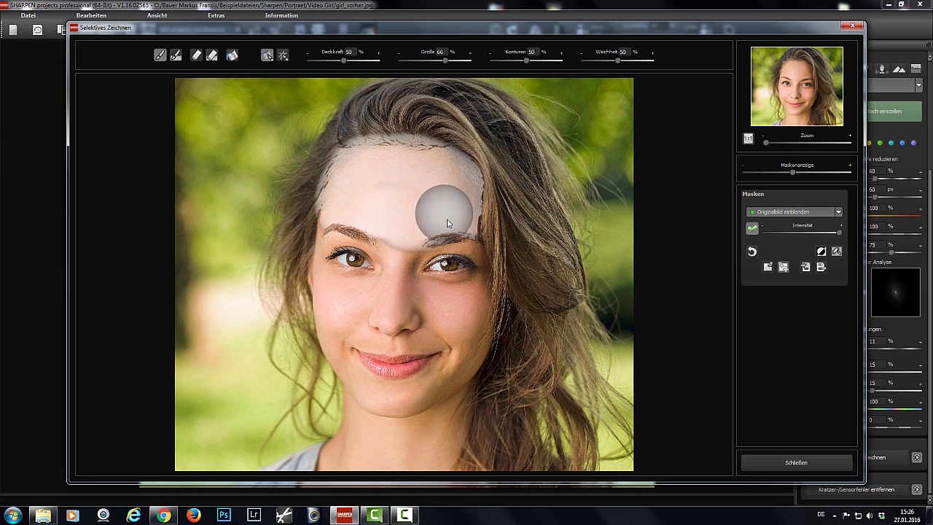
drag(449, 222, 444, 292)
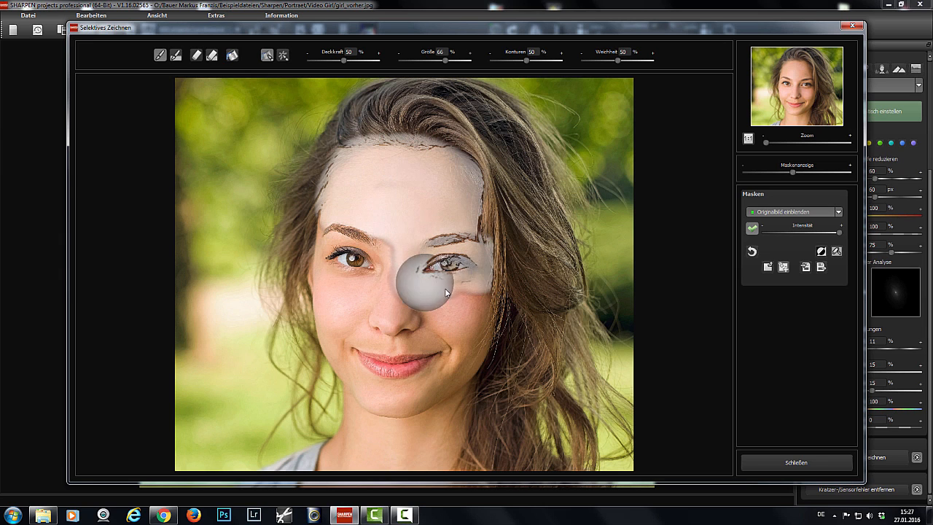
drag(444, 292, 460, 355)
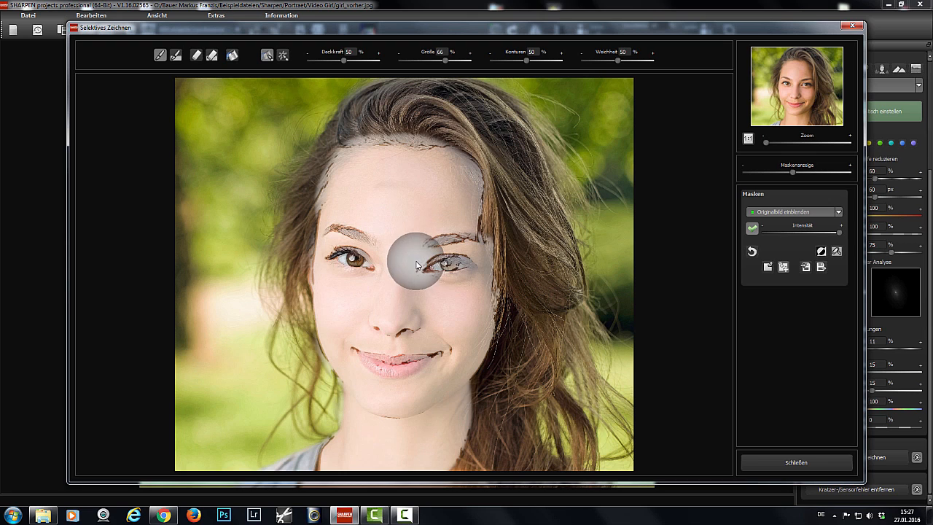
drag(419, 262, 455, 314)
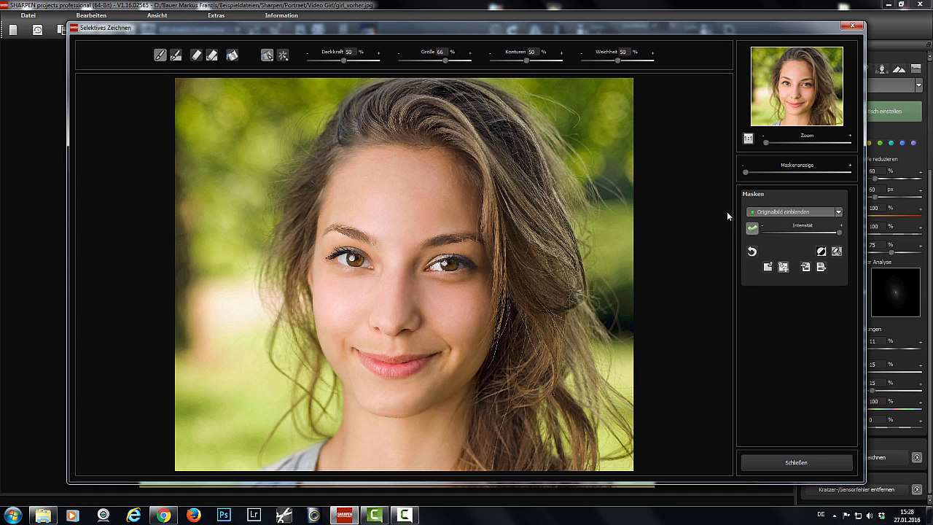
click(796, 462)
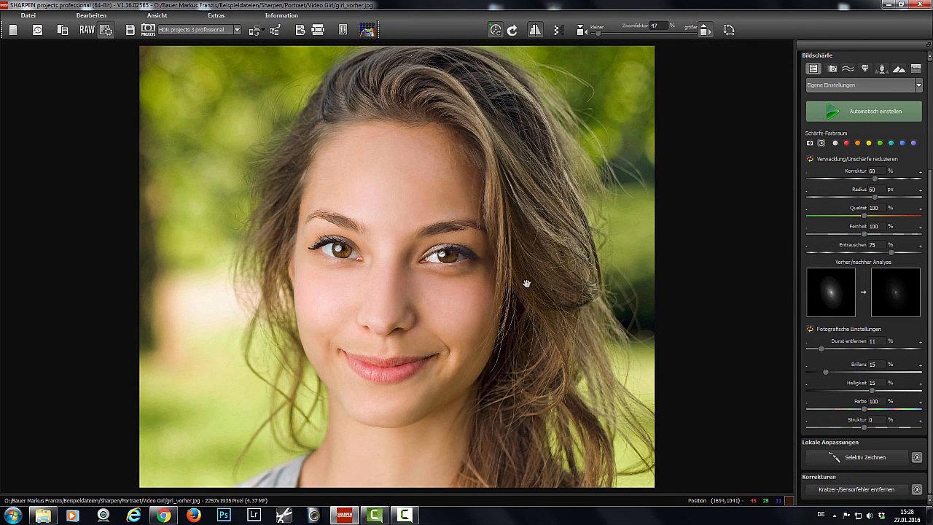
mouse_move(343, 225)
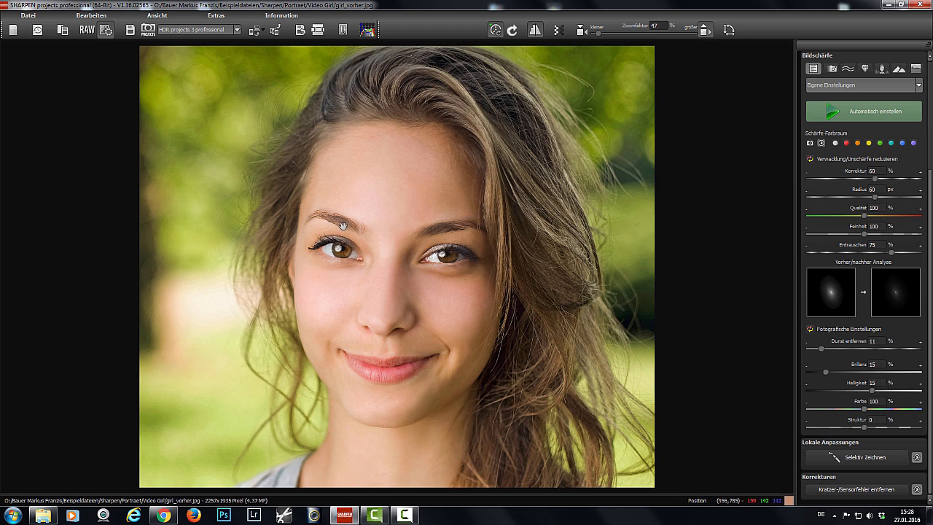
mouse_move(458, 327)
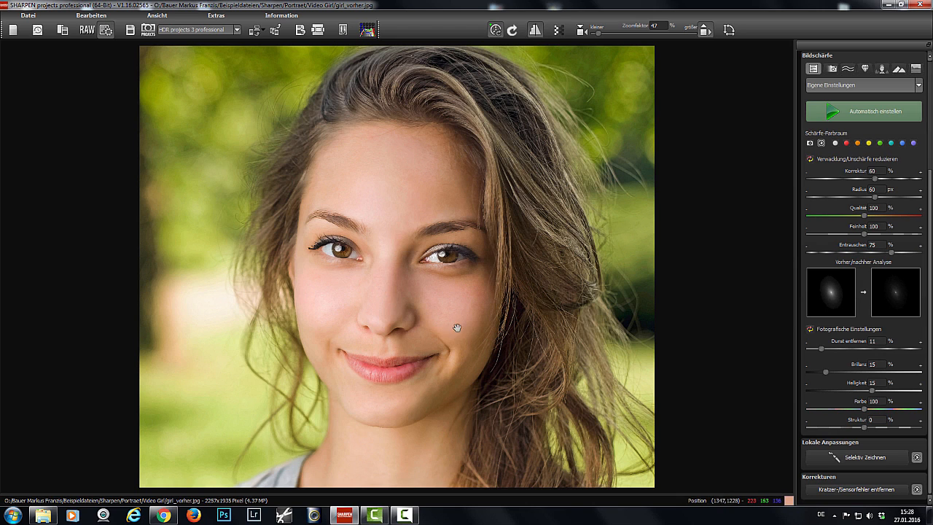
mouse_move(475, 312)
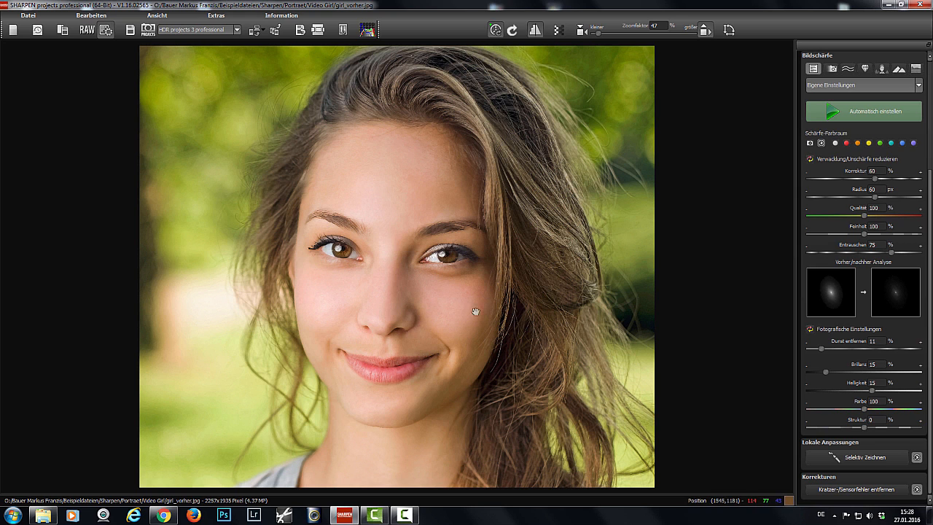